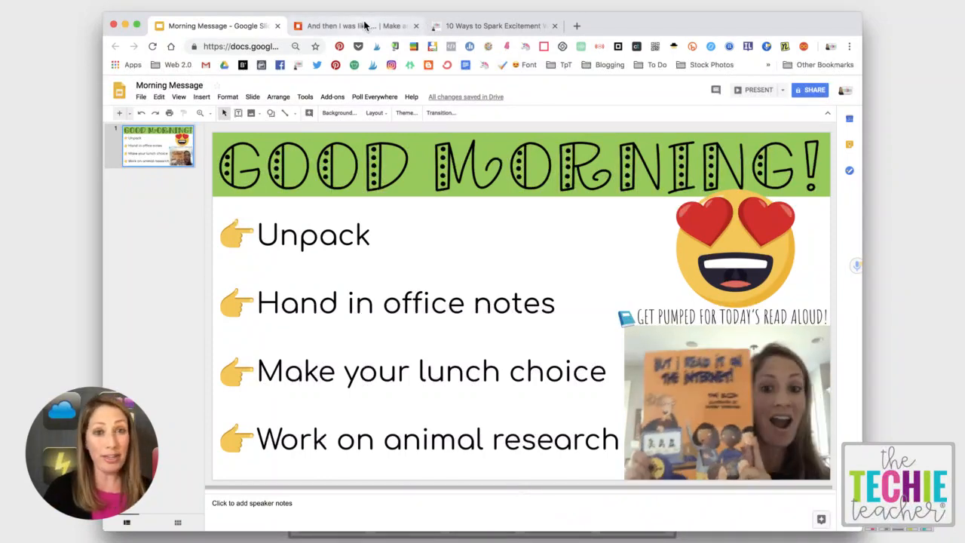
Switch from the Morning Message presentation to the 'and then i was like' GIF site.
{"action": "left_click", "coordinate": [354, 25]}
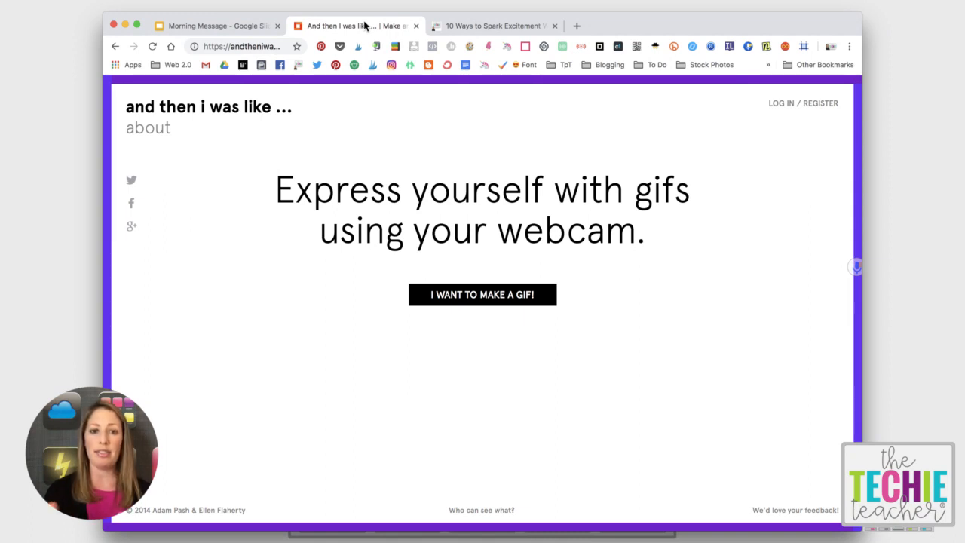
{"action": "mouse_move", "coordinate": [401, 106]}
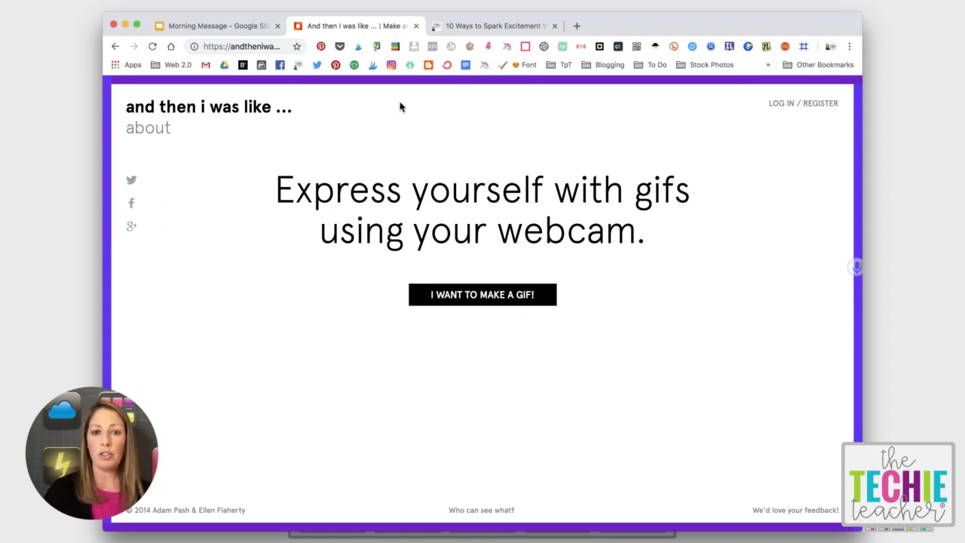
Start a new webcam GIF and record a three-second clip.
{"action": "left_click", "coordinate": [482, 294]}
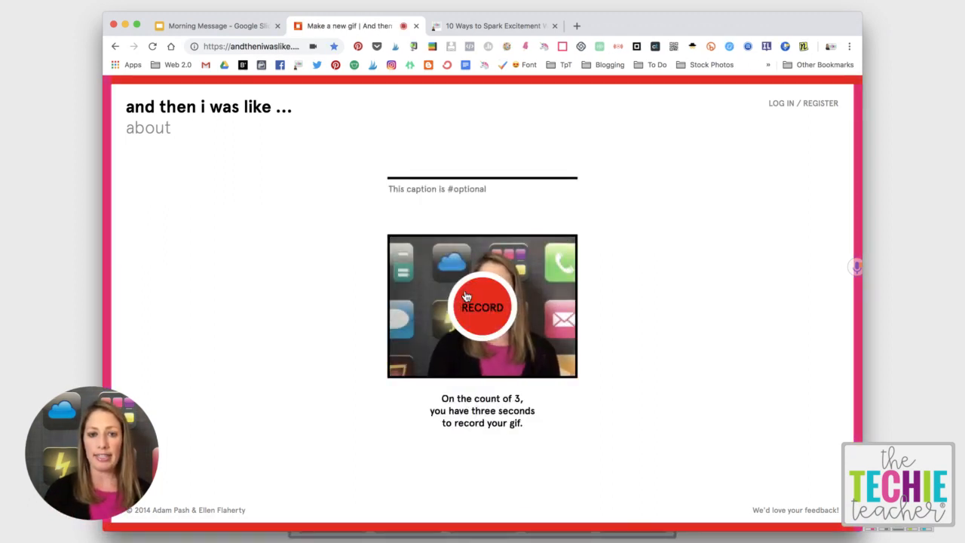
{"action": "left_click", "coordinate": [483, 306]}
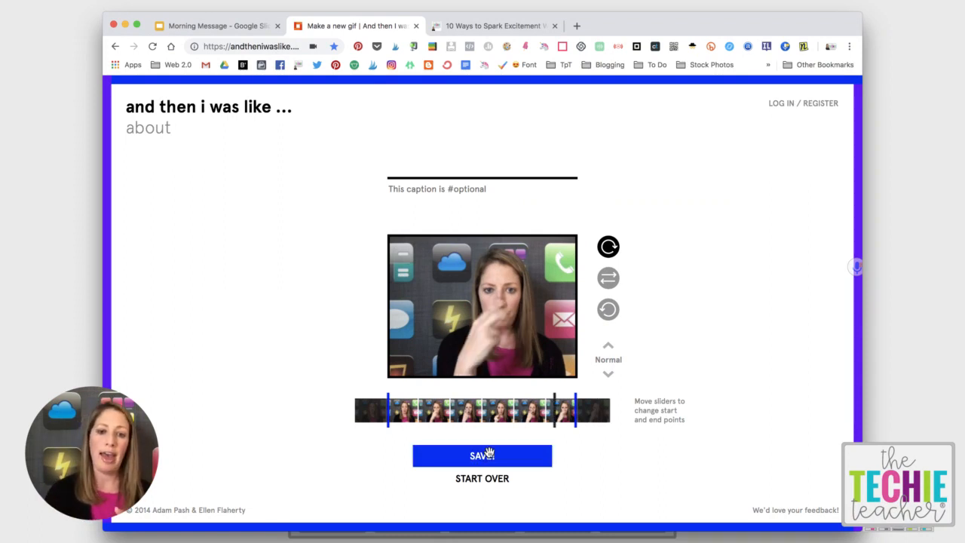
Save the recorded GIF and bring up image options on the finished GIF.
{"action": "left_click", "coordinate": [482, 455]}
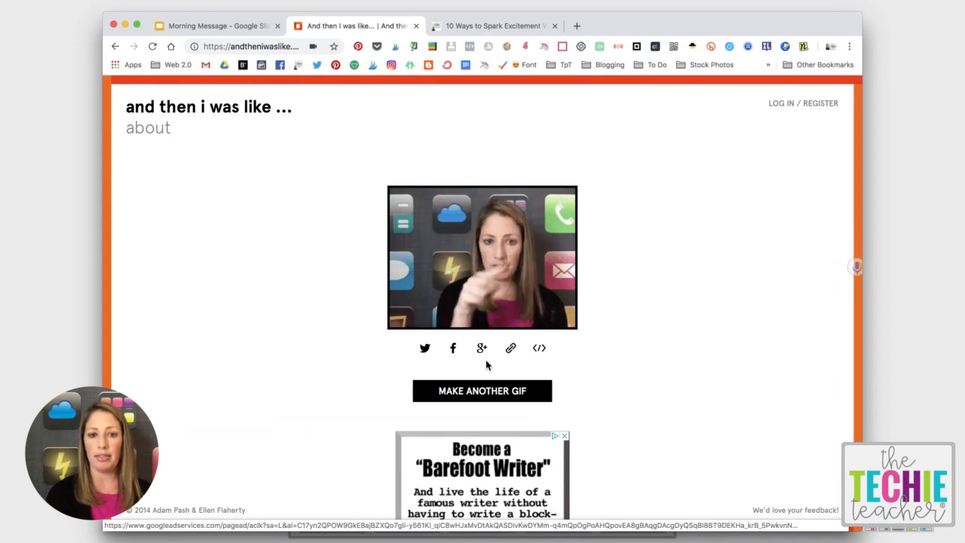
{"action": "mouse_move", "coordinate": [510, 347]}
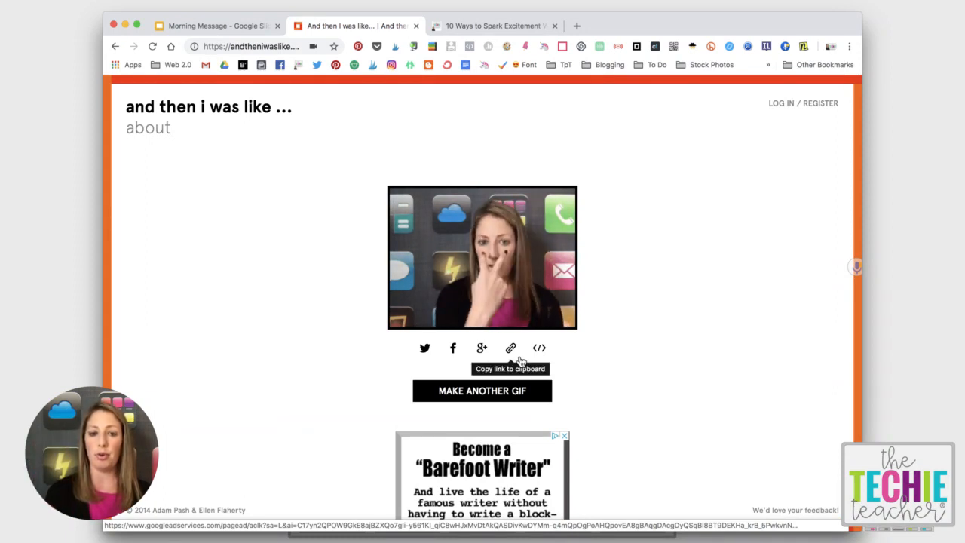
{"action": "mouse_move", "coordinate": [540, 347]}
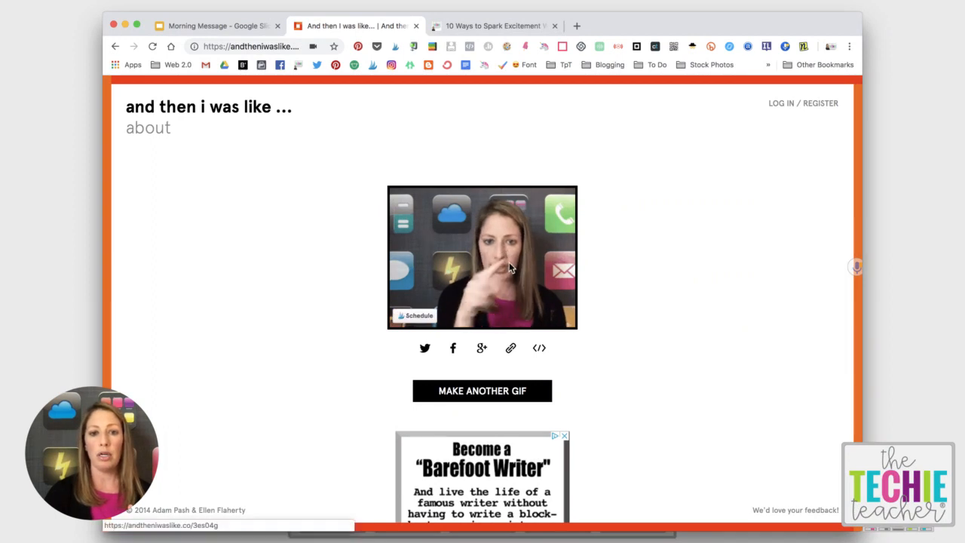
{"action": "right_click", "coordinate": [510, 268]}
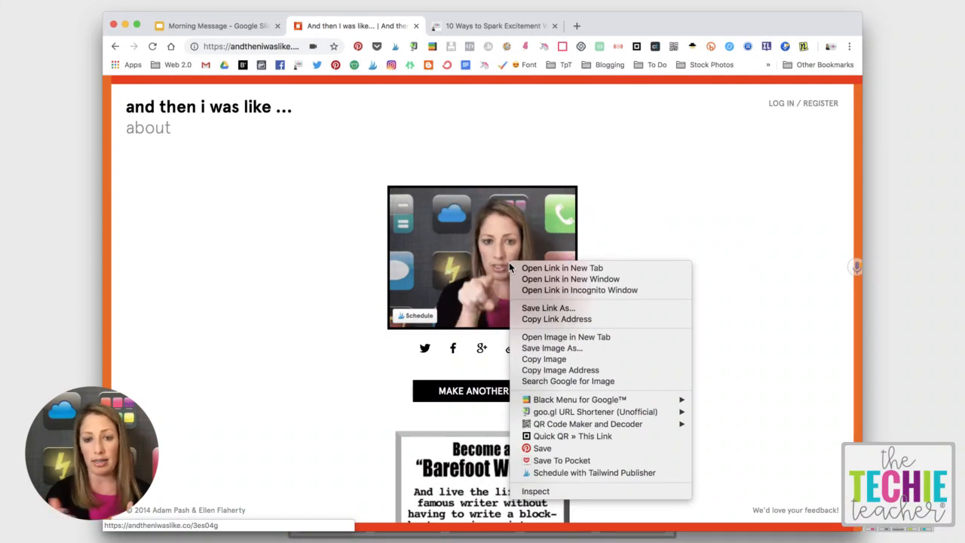
{"action": "mouse_move", "coordinate": [579, 338]}
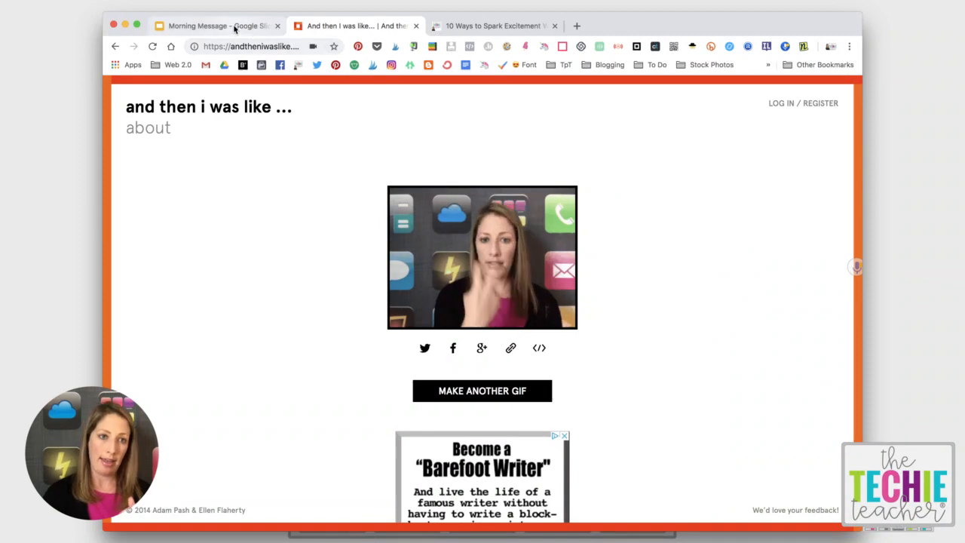
Return to Morning Message and add a new slide with the Blank layout.
{"action": "left_click", "coordinate": [218, 24]}
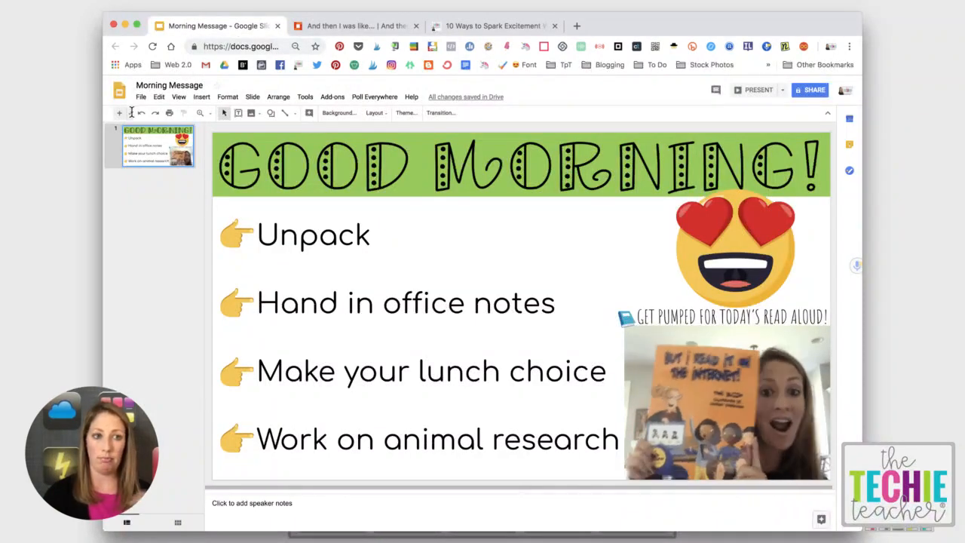
{"action": "left_click", "coordinate": [375, 111]}
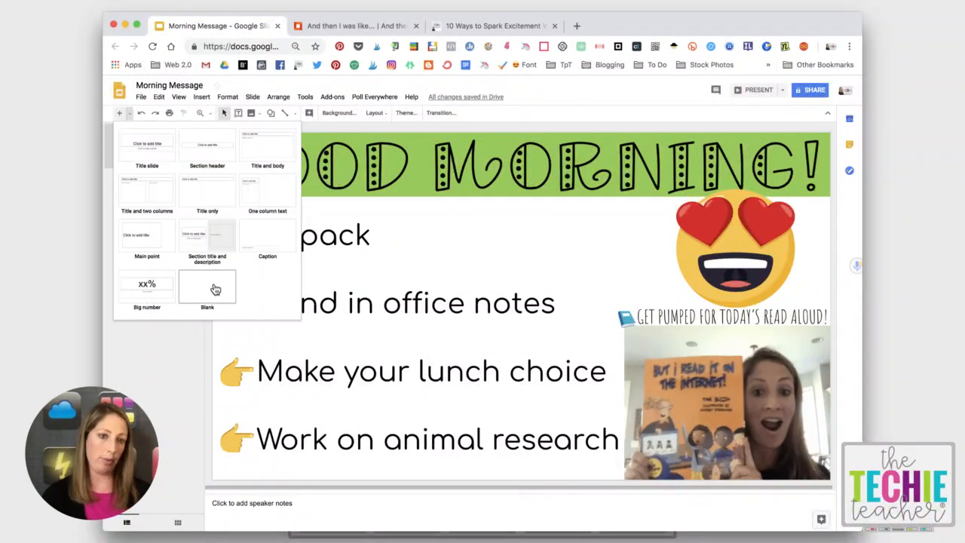
{"action": "left_click", "coordinate": [208, 287]}
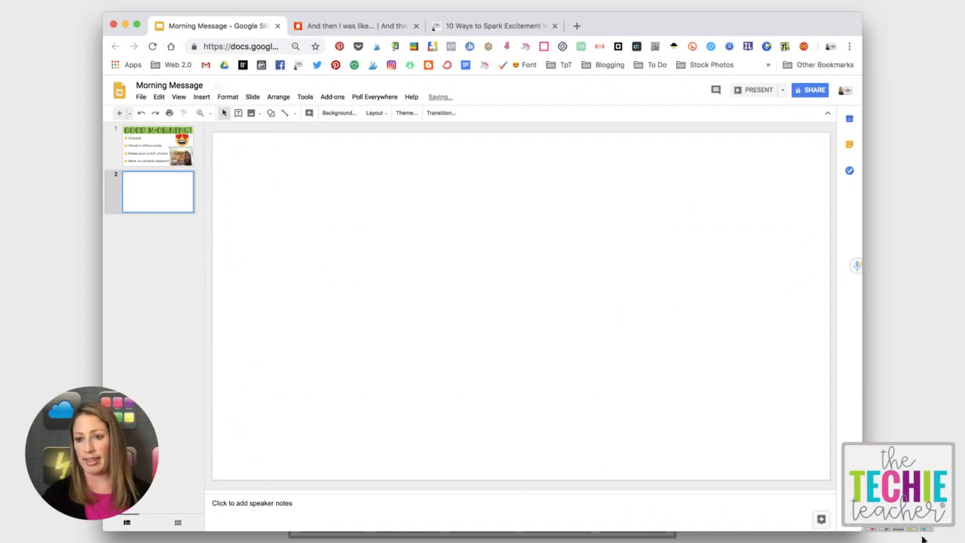